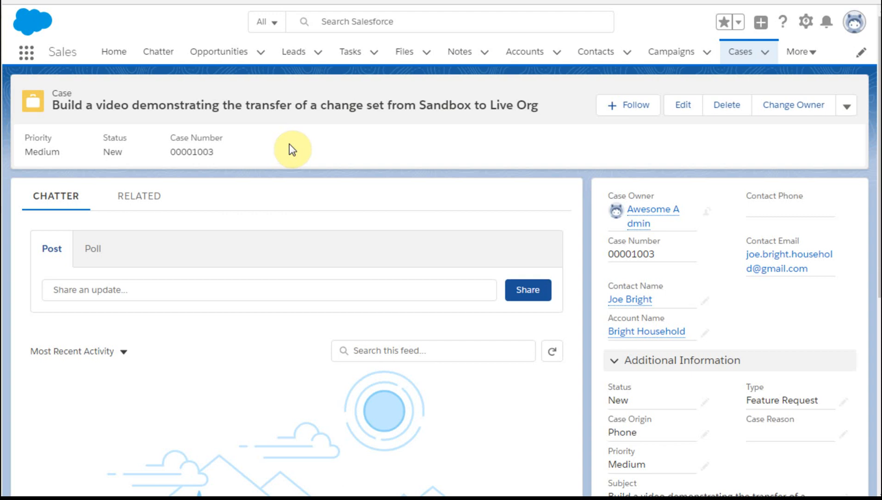
pyautogui.moveTo(316, 140)
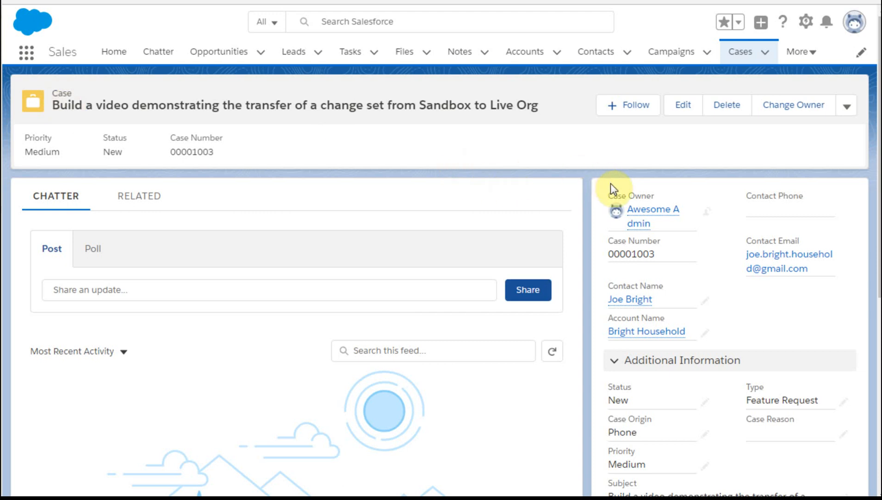
pyautogui.moveTo(469, 146)
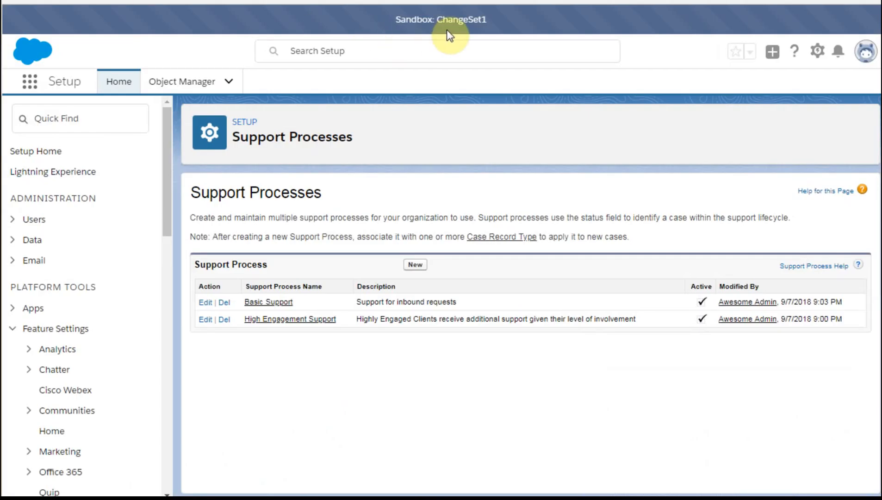
pyautogui.moveTo(331, 199)
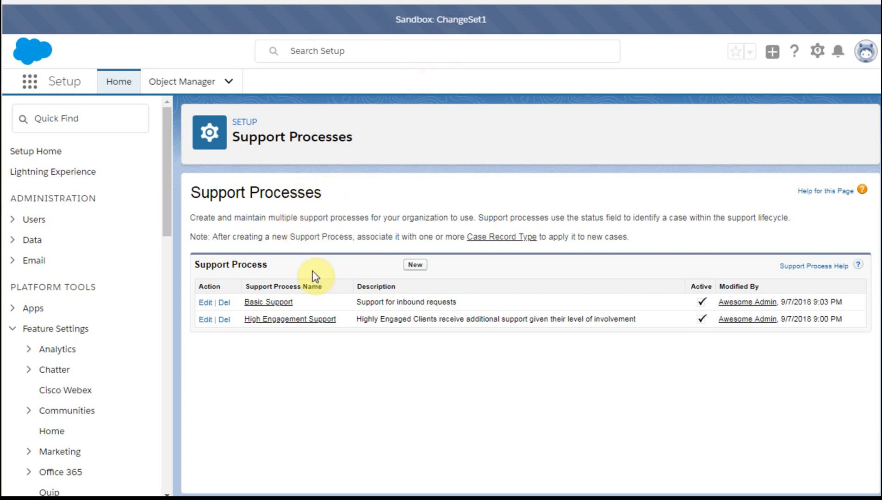
pyautogui.moveTo(315, 276)
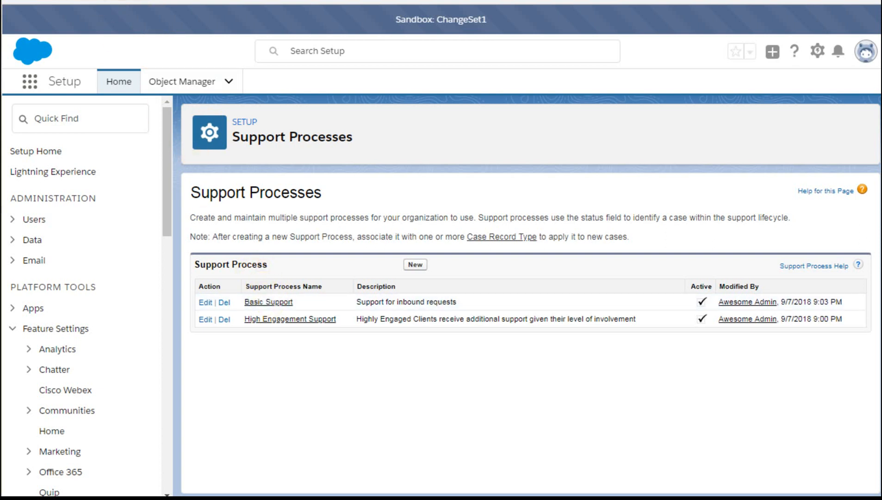
# Move from Support Processes to the Case page layouts and open the engagement layout
pyautogui.click(269, 301)
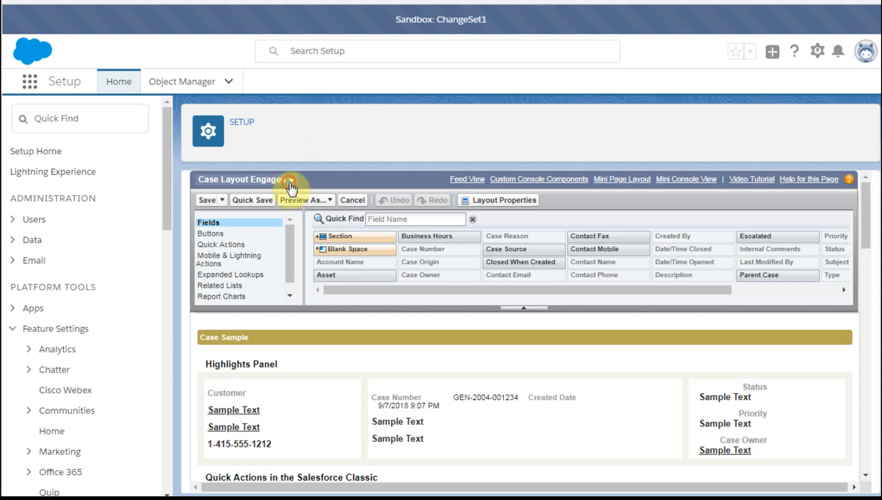
pyautogui.click(293, 179)
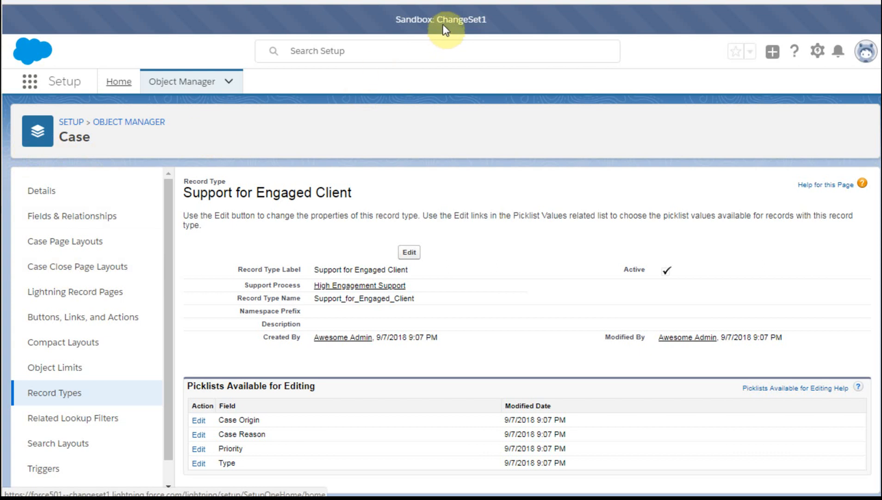
pyautogui.moveTo(327, 300)
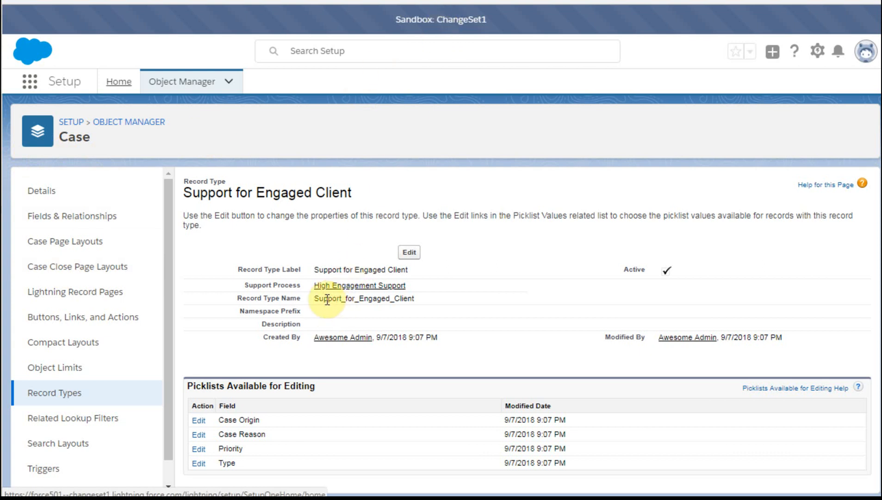
pyautogui.moveTo(395, 305)
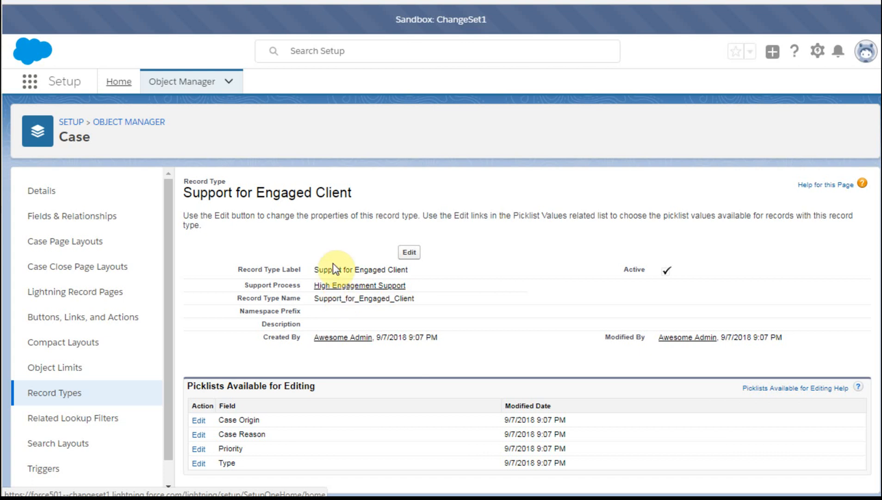
pyautogui.moveTo(335, 269)
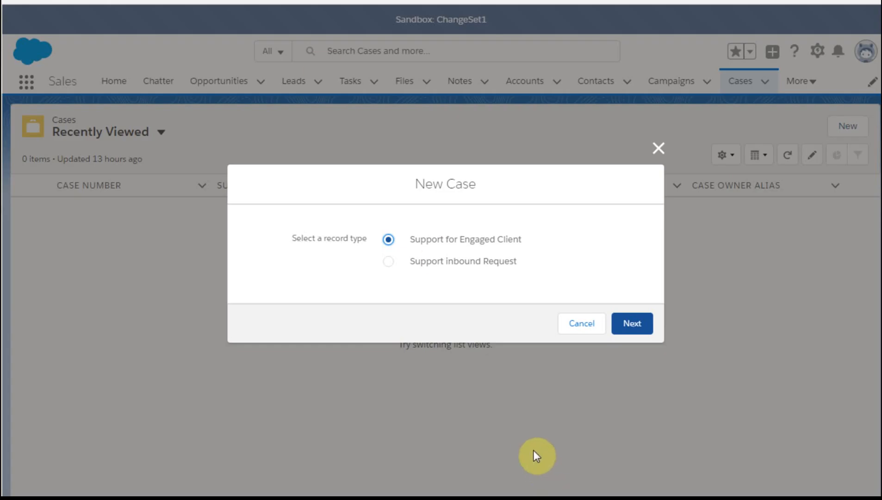
pyautogui.moveTo(434, 242)
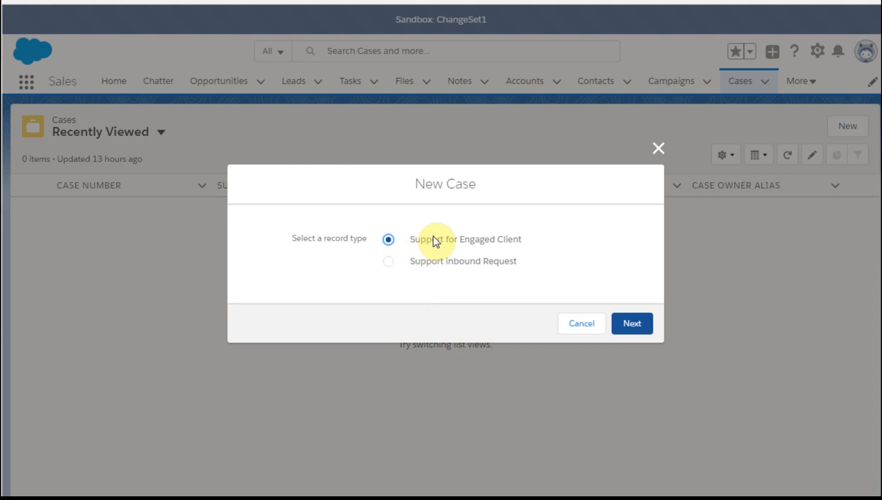
pyautogui.moveTo(448, 284)
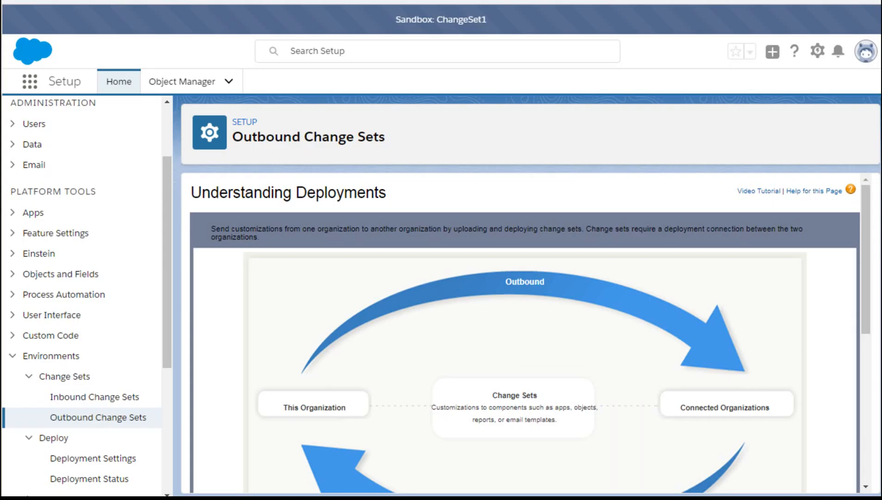
pyautogui.moveTo(560, 361)
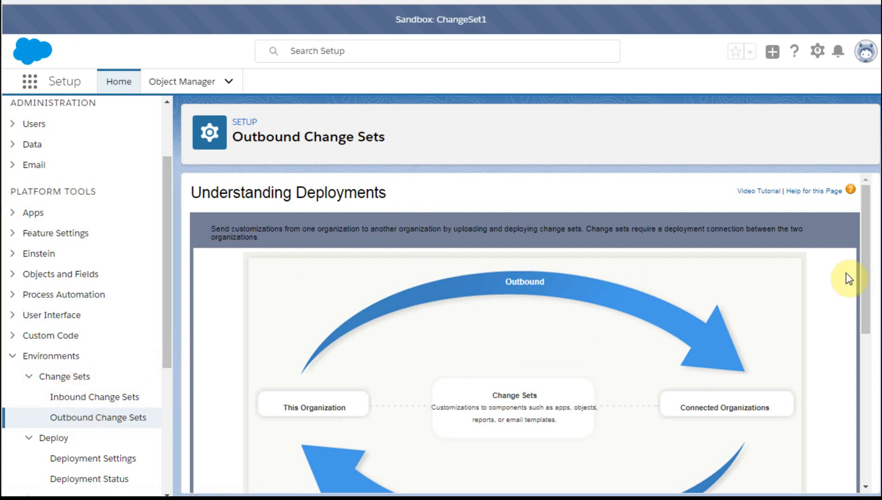
# Scroll through the deployments overview and continue to the empty Outbound Change Sets list
pyautogui.scroll(-3)
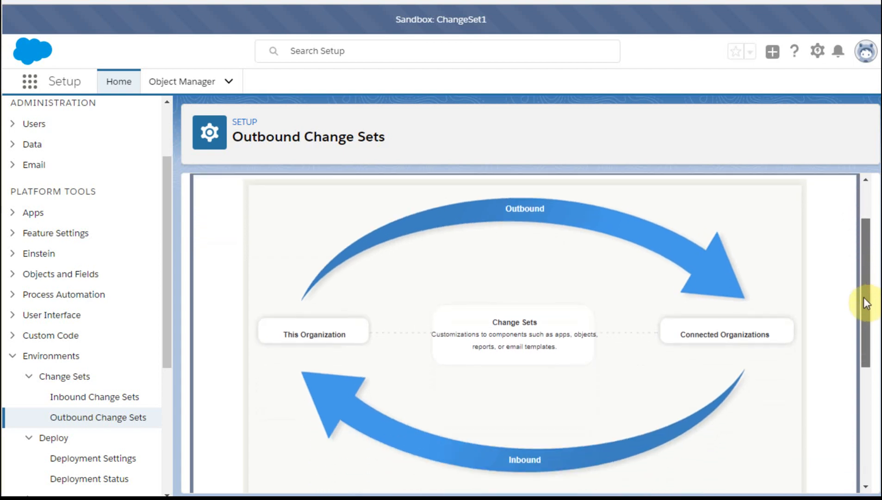
pyautogui.scroll(-3)
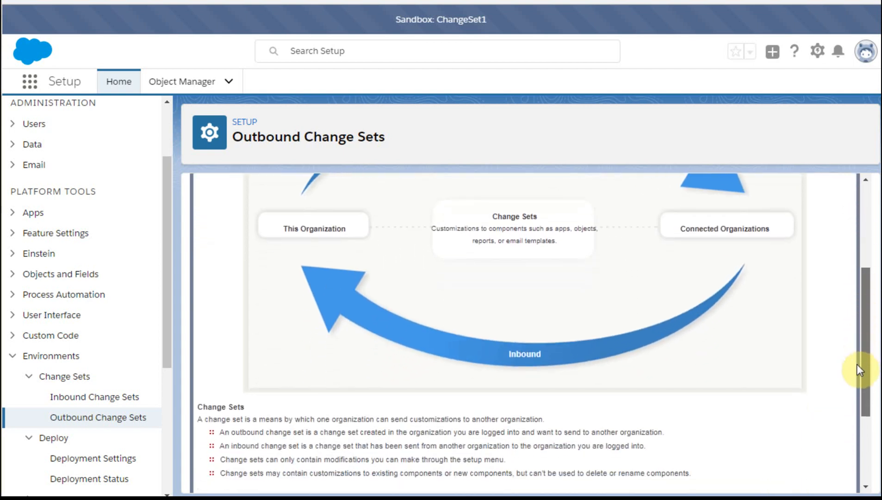
pyautogui.scroll(-3)
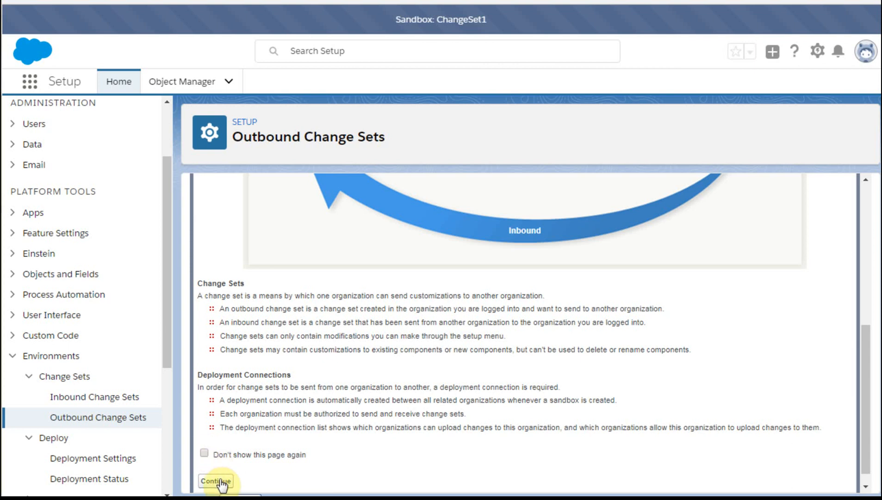
pyautogui.click(216, 482)
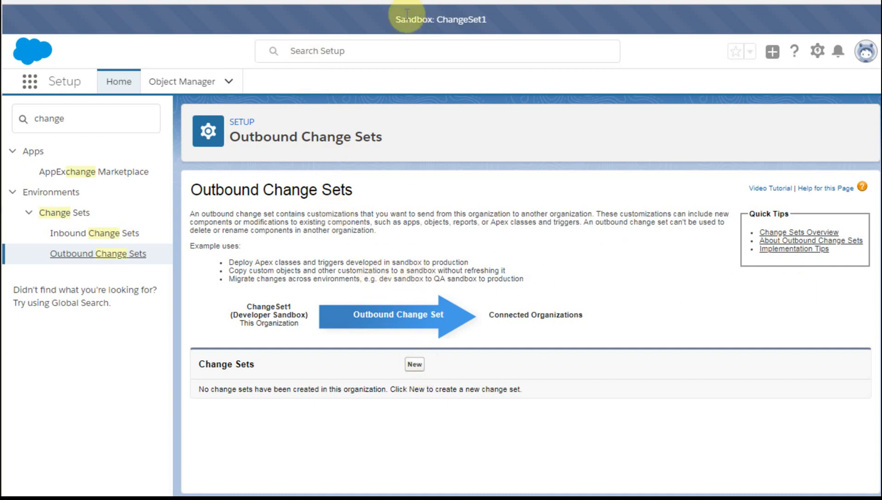
# Create and save the New Case Types change set, then reopen its edit form
pyautogui.click(415, 365)
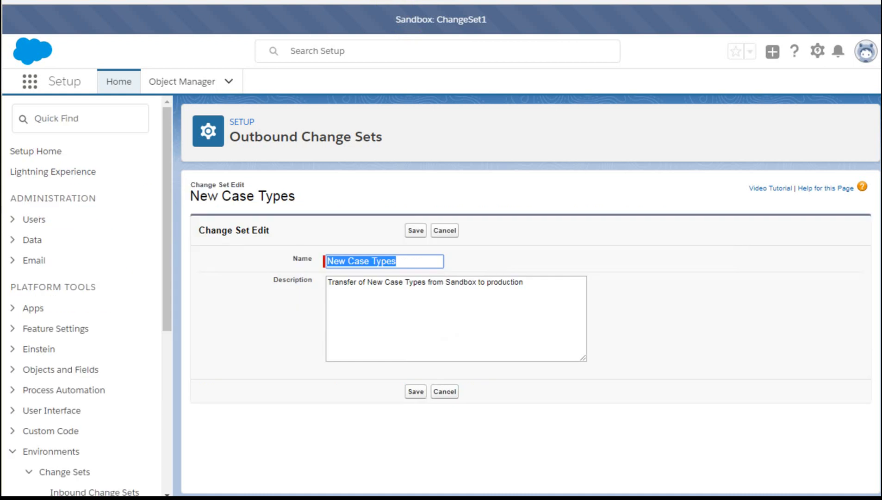
pyautogui.moveTo(398, 296)
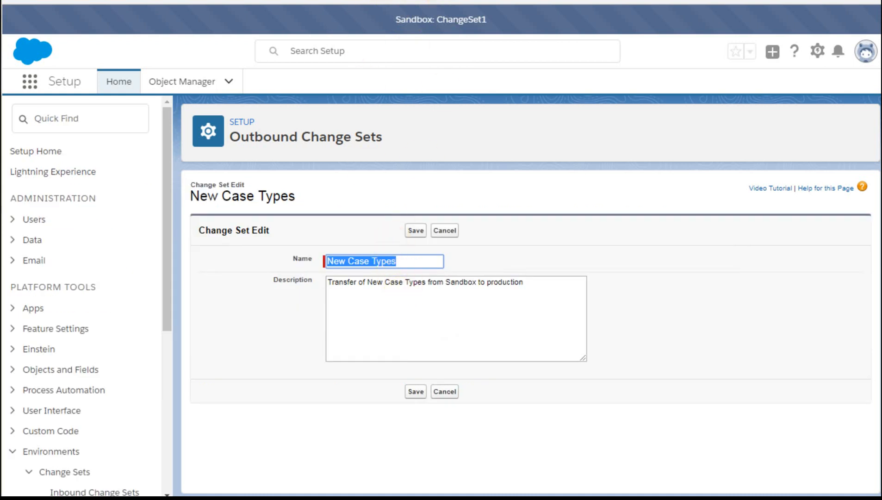
pyautogui.click(415, 229)
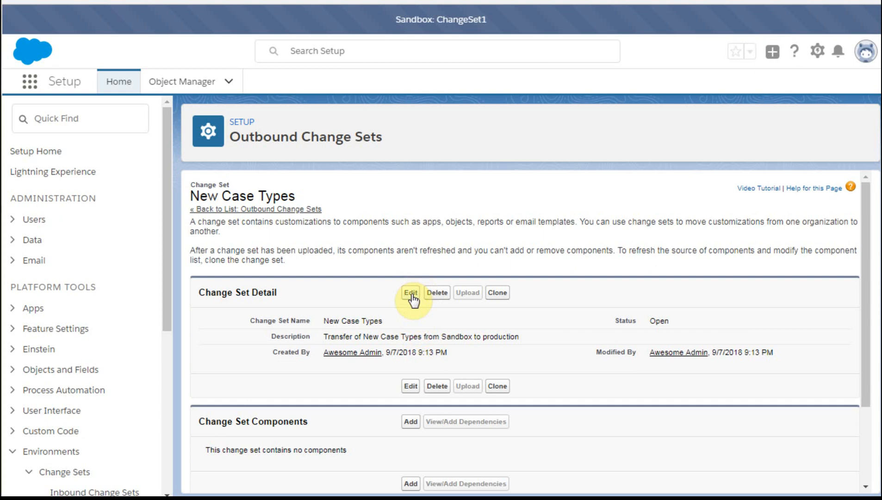
pyautogui.moveTo(349, 296)
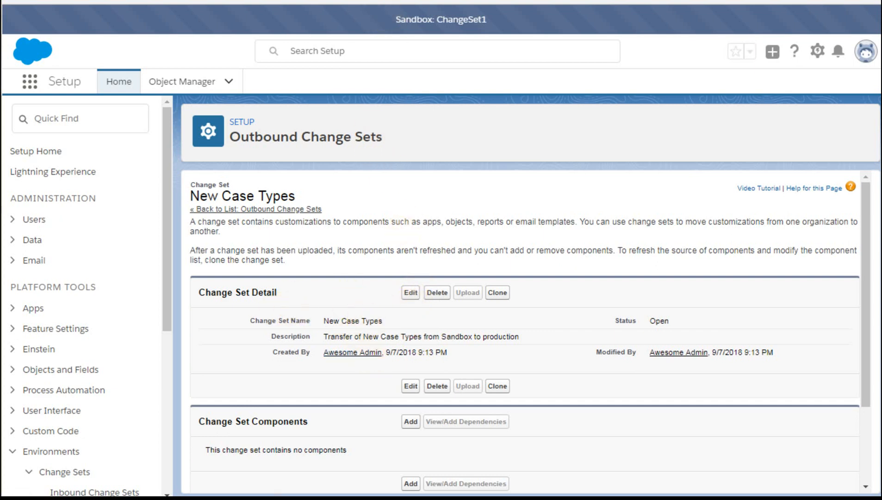
pyautogui.click(410, 292)
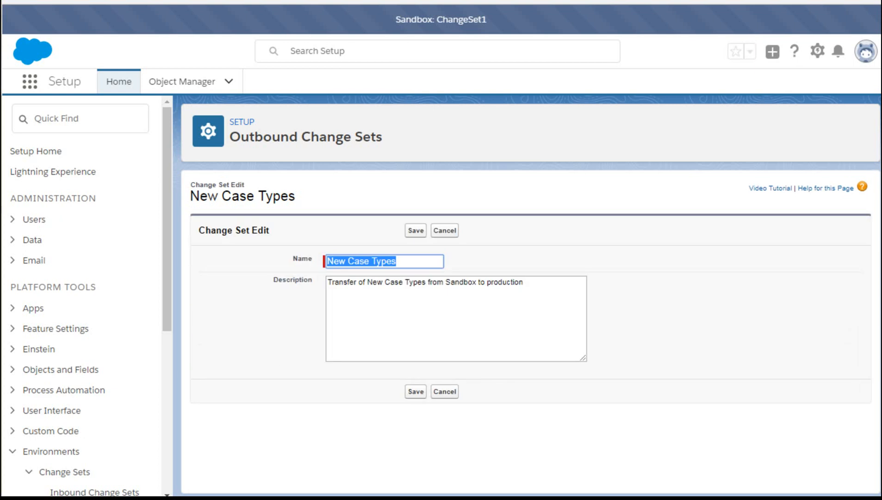
# Return to the New Case Types change set details and begin adding components
pyautogui.click(414, 230)
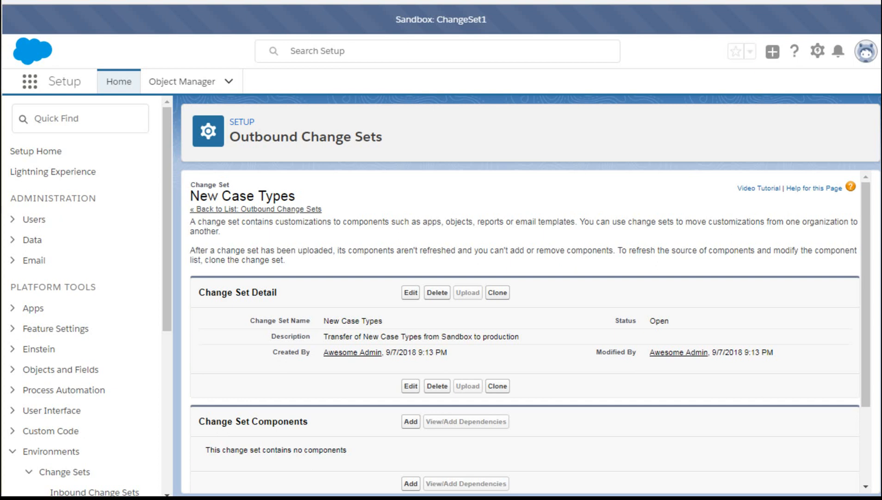
pyautogui.scroll(-3)
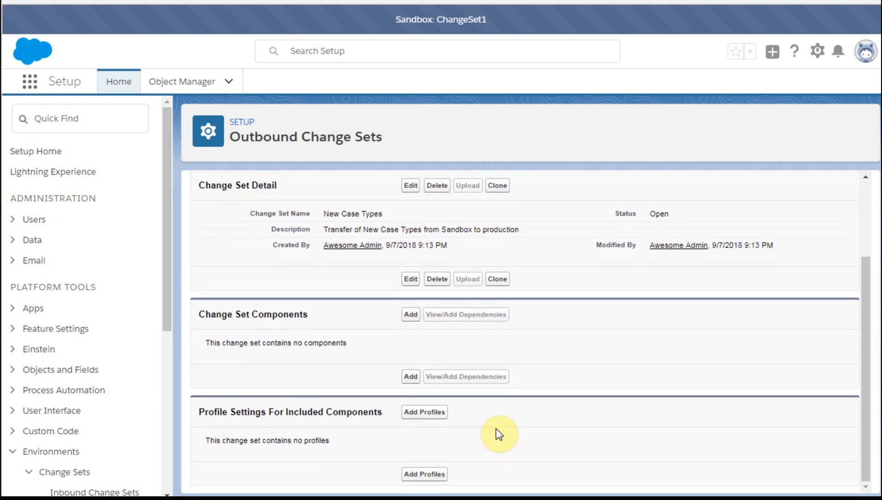
pyautogui.moveTo(400, 139)
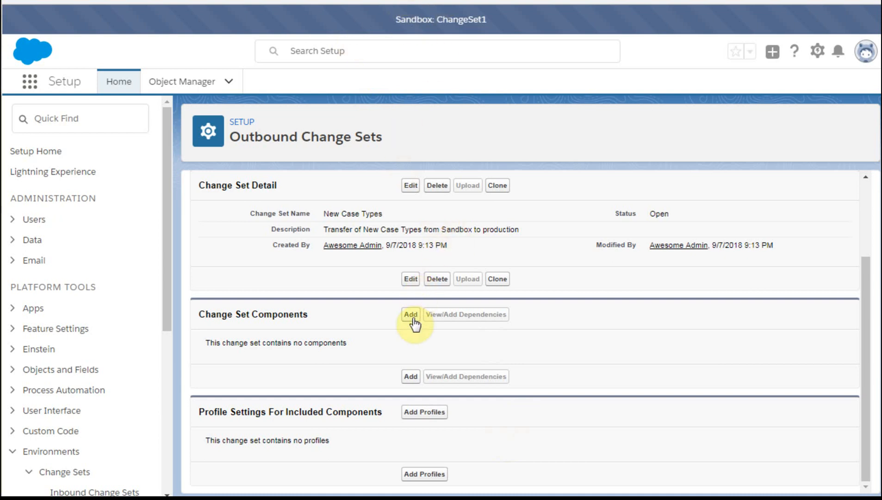
pyautogui.click(410, 315)
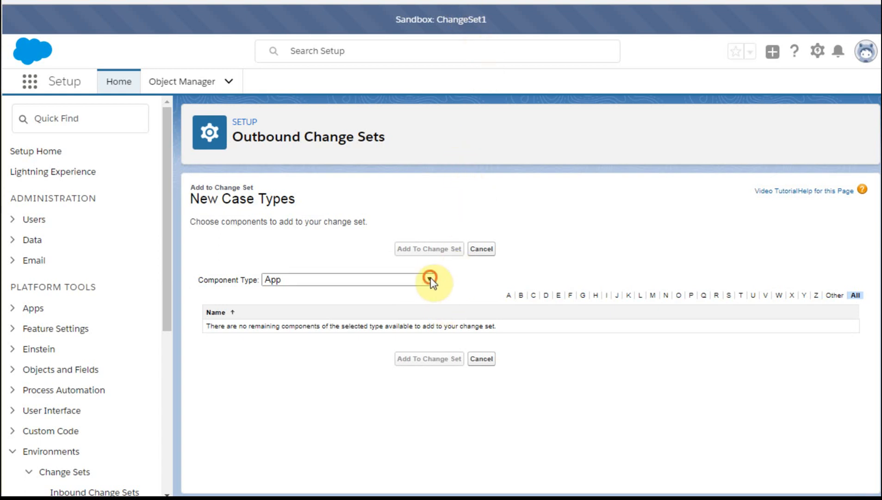
# Add record types Support for Engaged Client and Support inbound Request to the change set
pyautogui.click(348, 279)
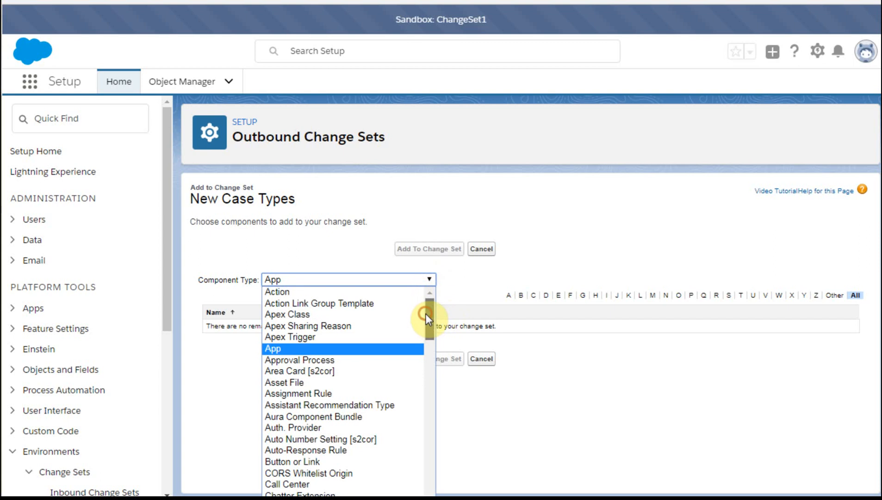
pyautogui.scroll(-3)
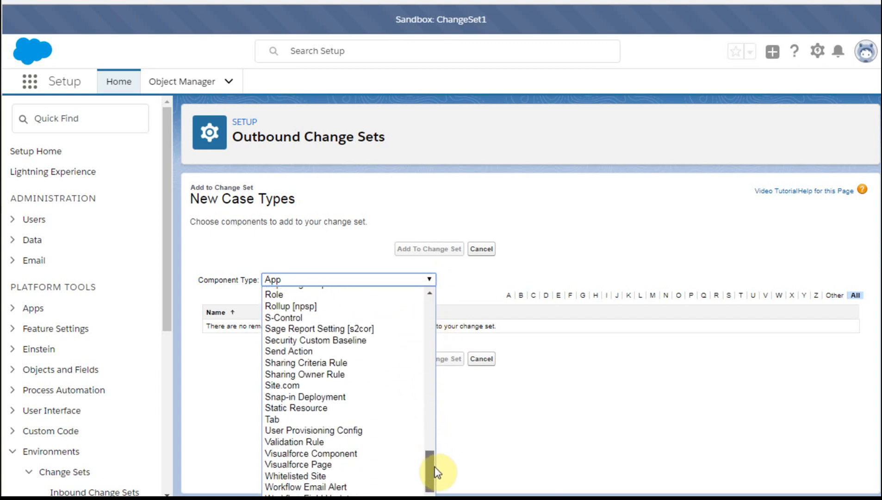
pyautogui.scroll(-3)
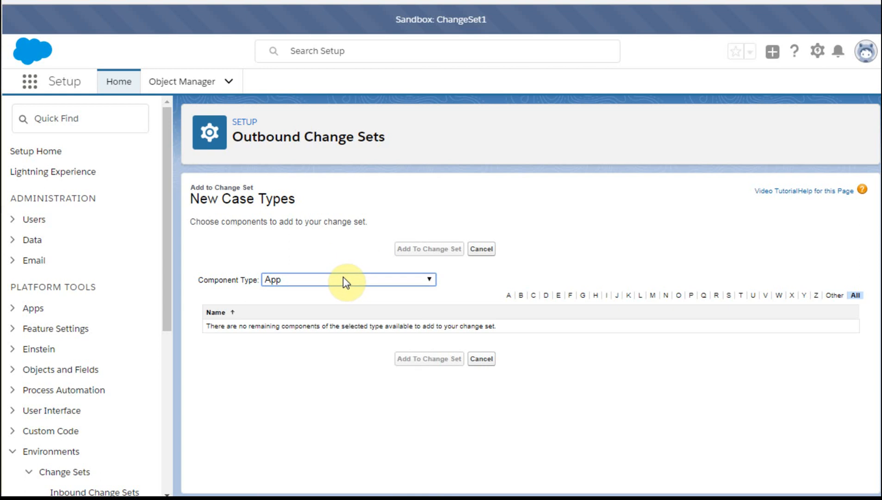
pyautogui.click(348, 279)
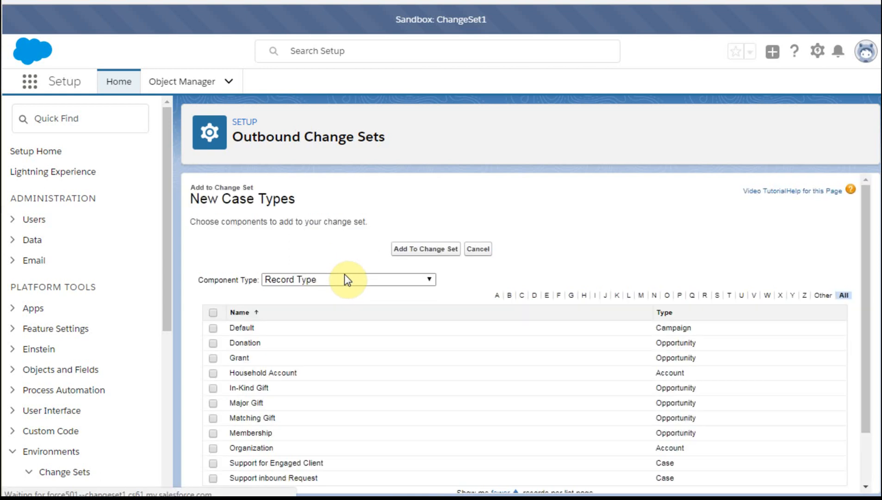
pyautogui.moveTo(459, 410)
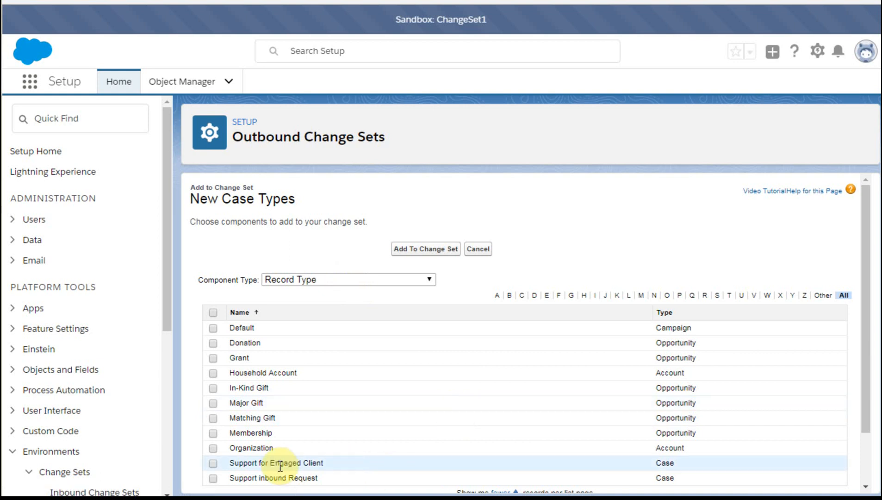
pyautogui.click(213, 463)
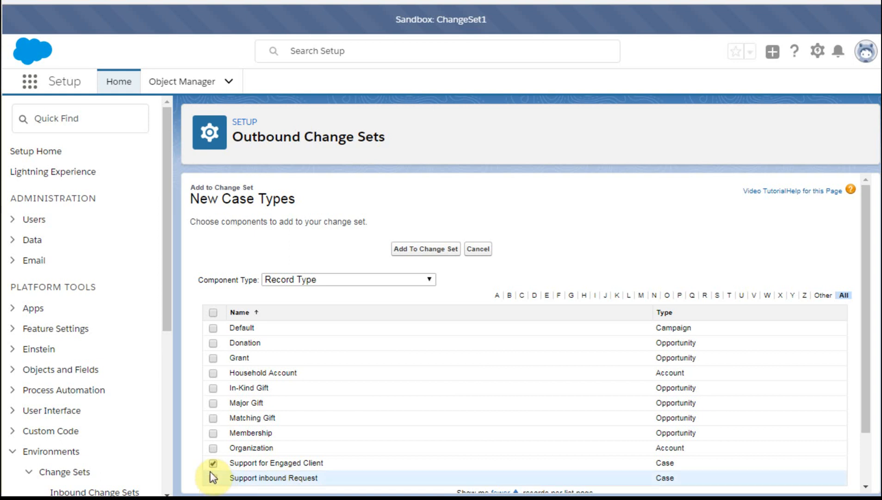
pyautogui.click(213, 477)
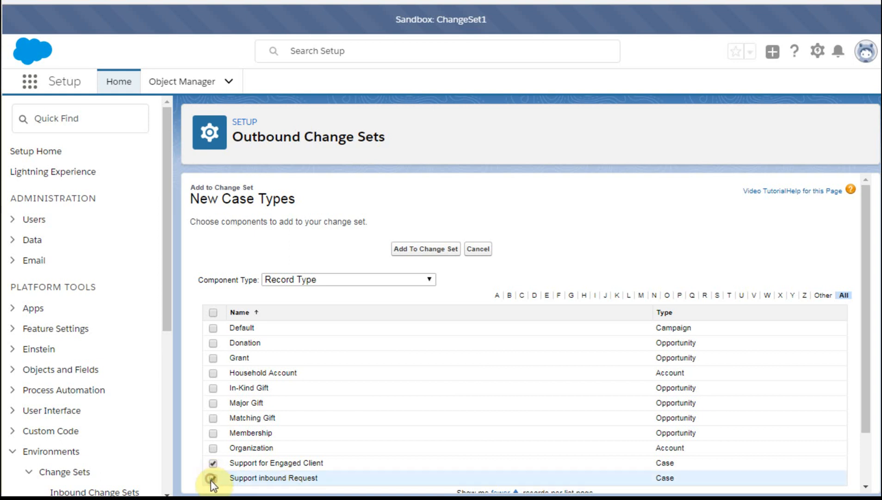
pyautogui.click(213, 478)
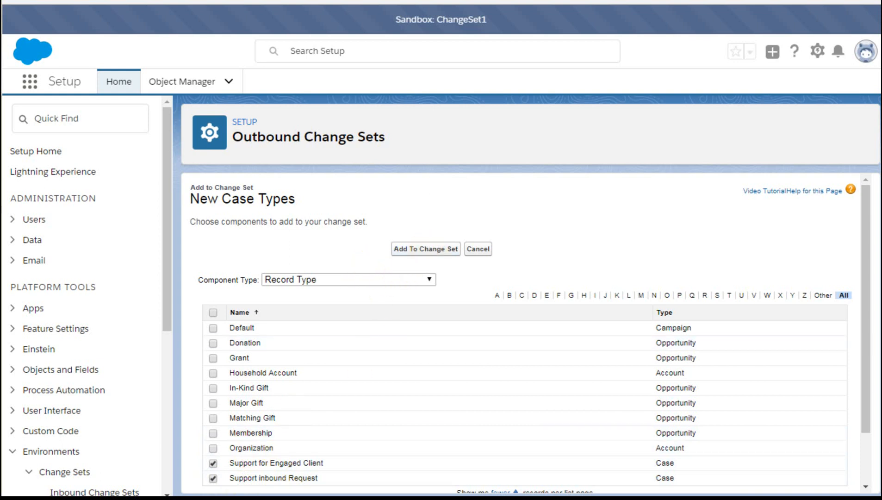
pyautogui.click(425, 249)
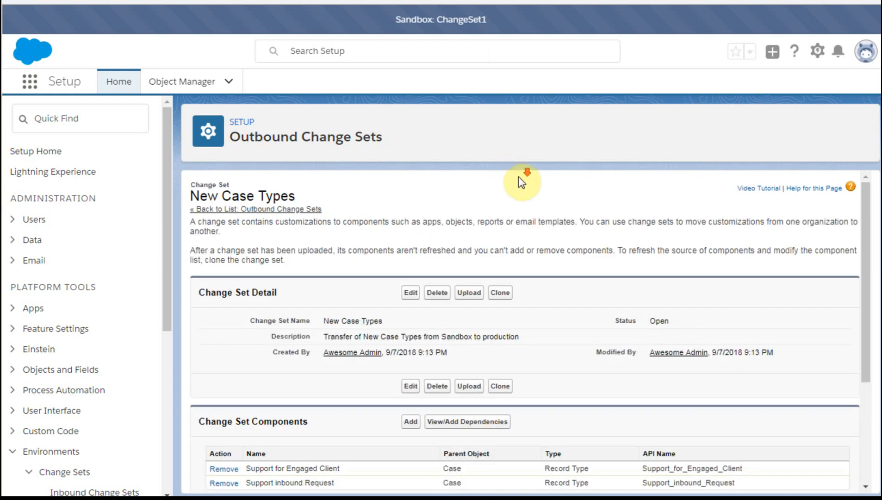
pyautogui.scroll(-3)
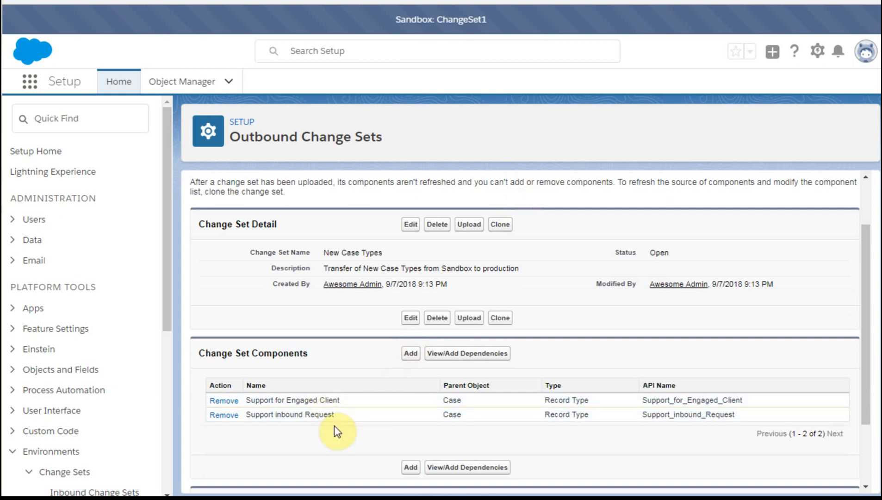
pyautogui.moveTo(463, 358)
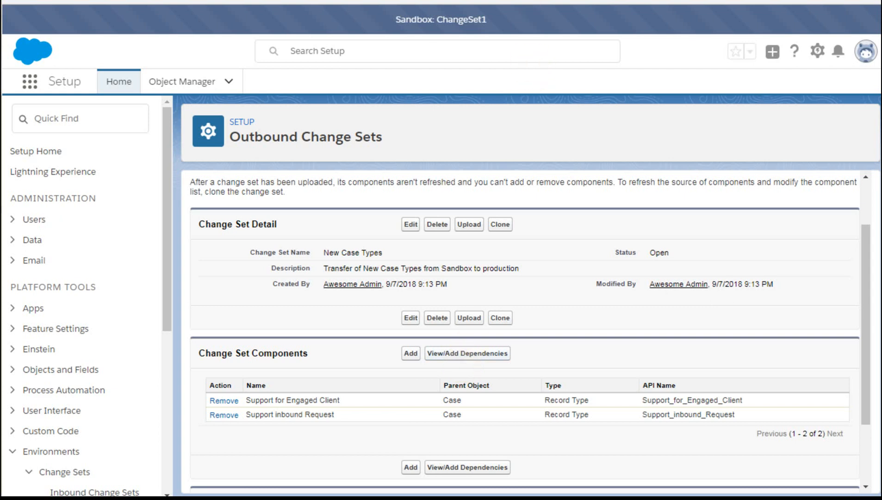
# View the record types' dependencies, with Basic Support and High Engagement Support business processes marked
pyautogui.click(468, 354)
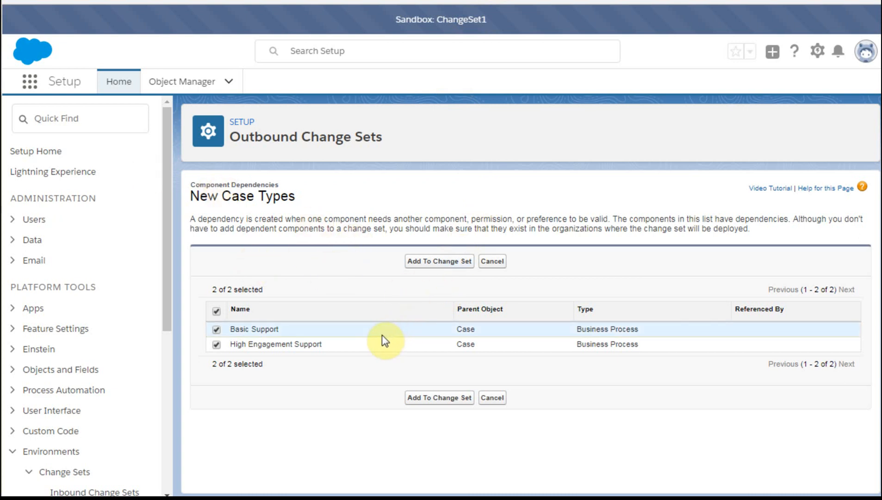
pyautogui.moveTo(650, 364)
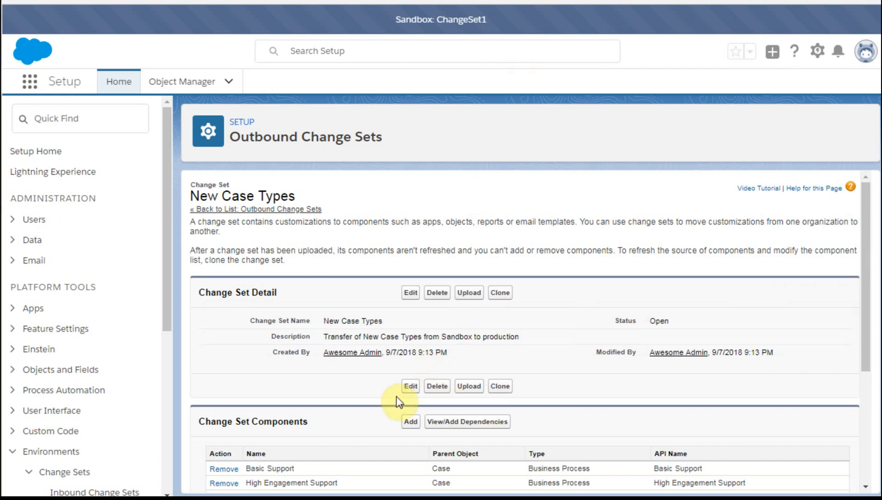
pyautogui.scroll(-3)
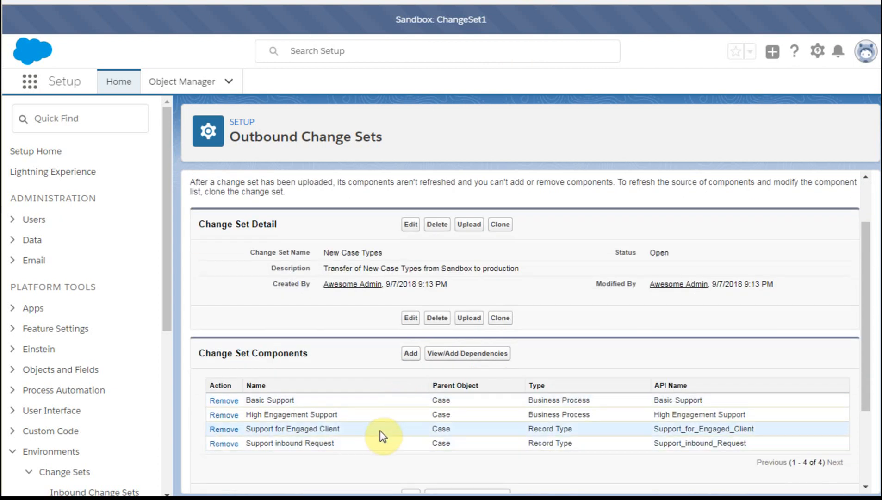
pyautogui.moveTo(523, 353)
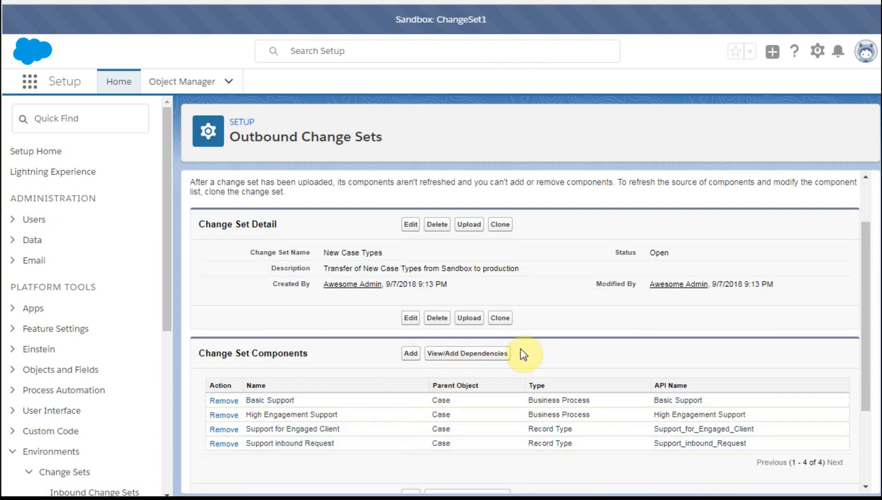
pyautogui.moveTo(531, 317)
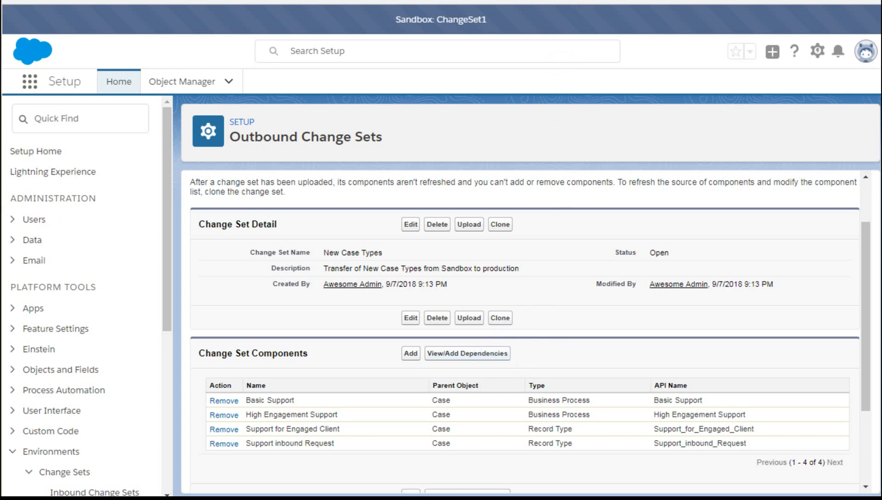
pyautogui.click(467, 354)
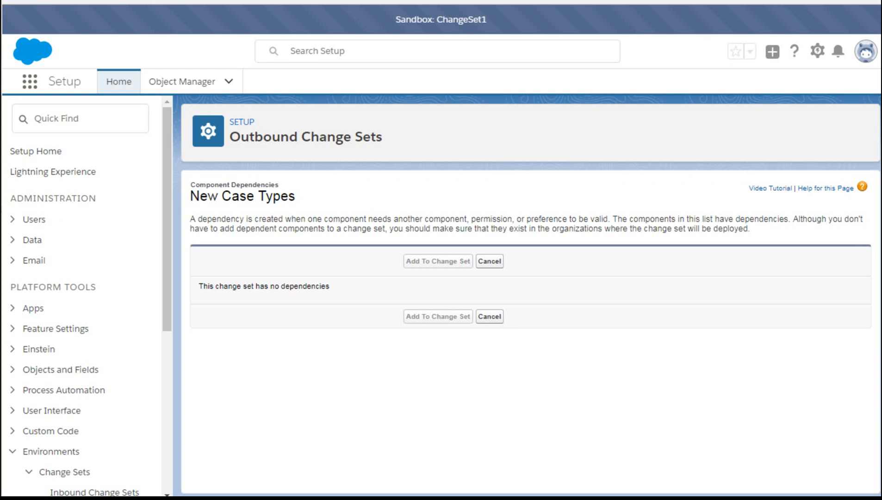
pyautogui.click(489, 260)
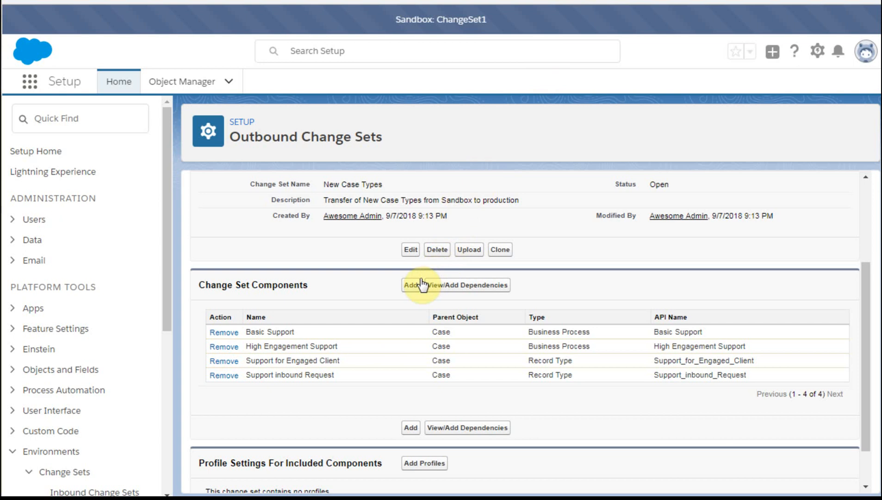
# Add the Case Layout Basic page layout to the New Case Types change set
pyautogui.click(483, 285)
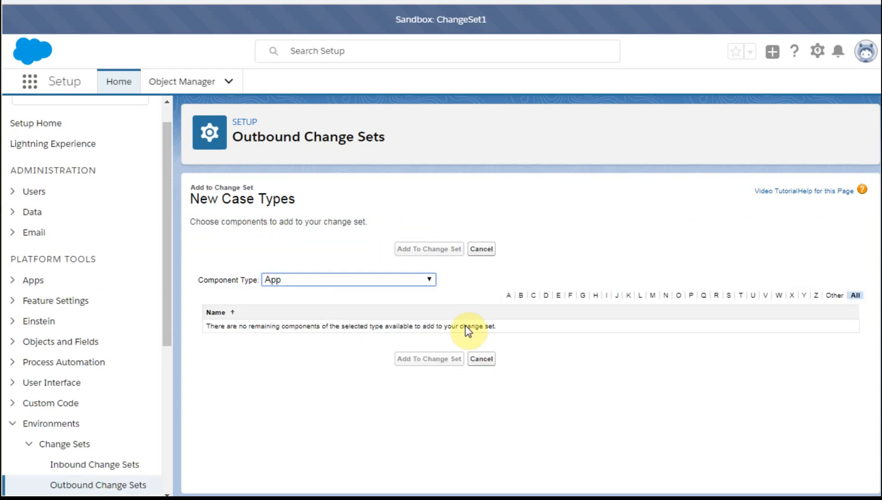
pyautogui.click(348, 280)
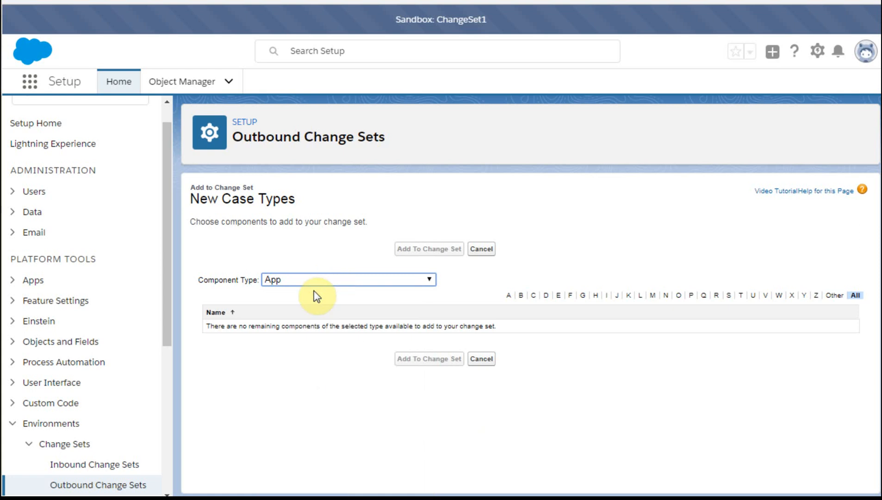
pyautogui.click(347, 279)
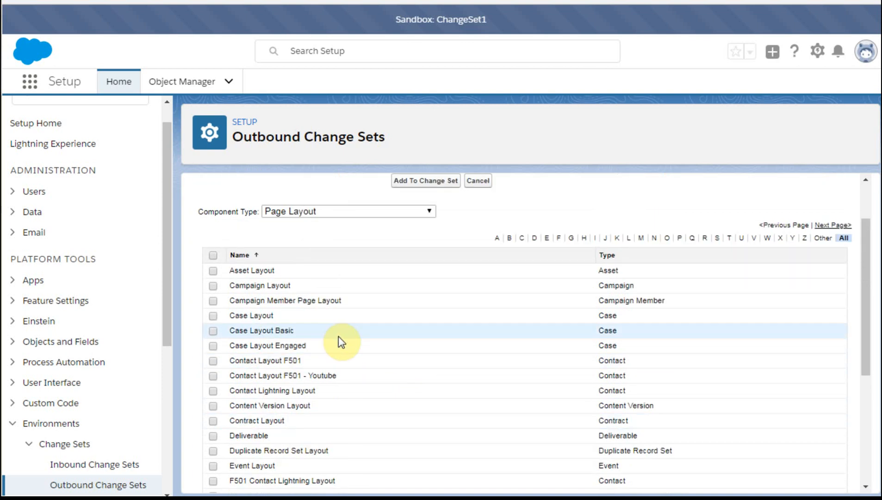
pyautogui.scroll(-3)
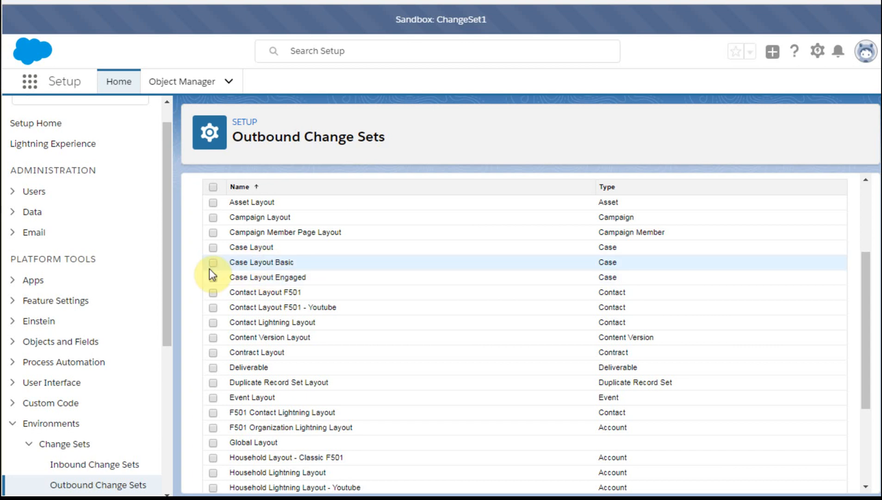
pyautogui.click(213, 262)
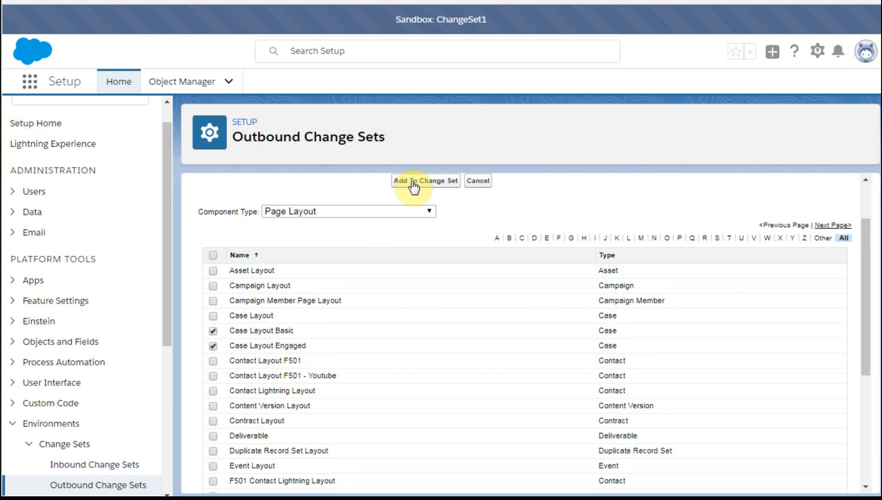
pyautogui.click(426, 181)
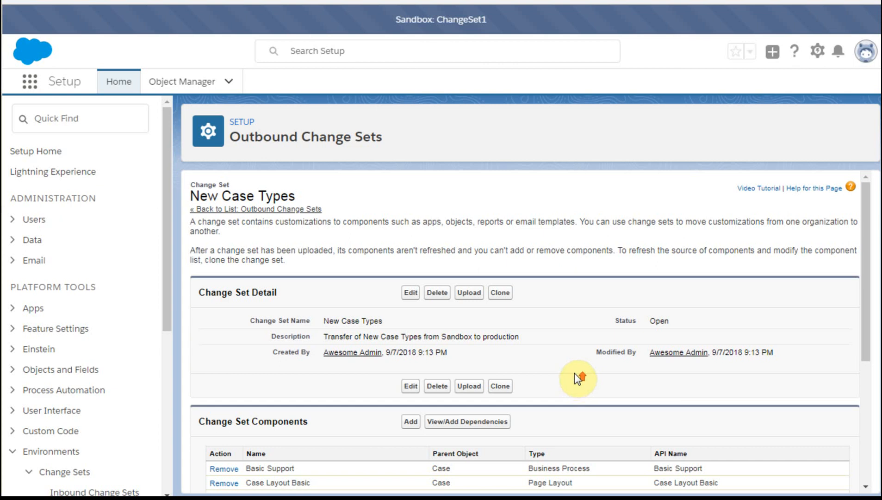
pyautogui.scroll(-3)
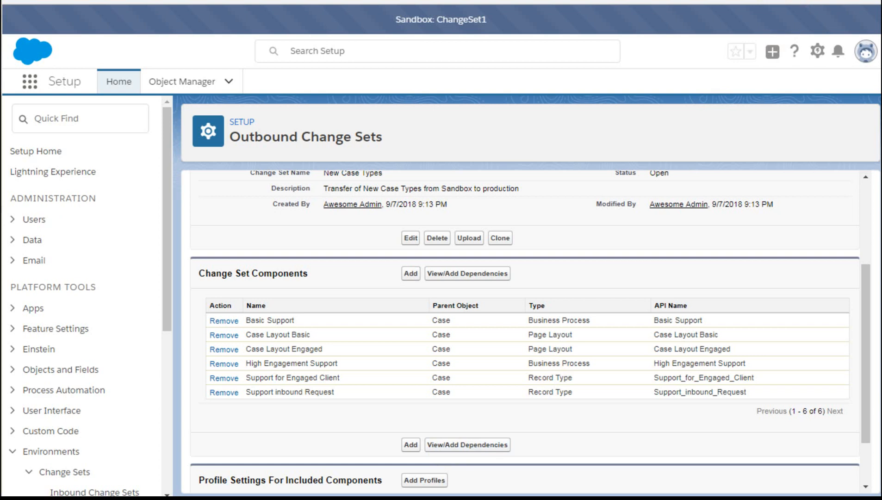
pyautogui.click(467, 273)
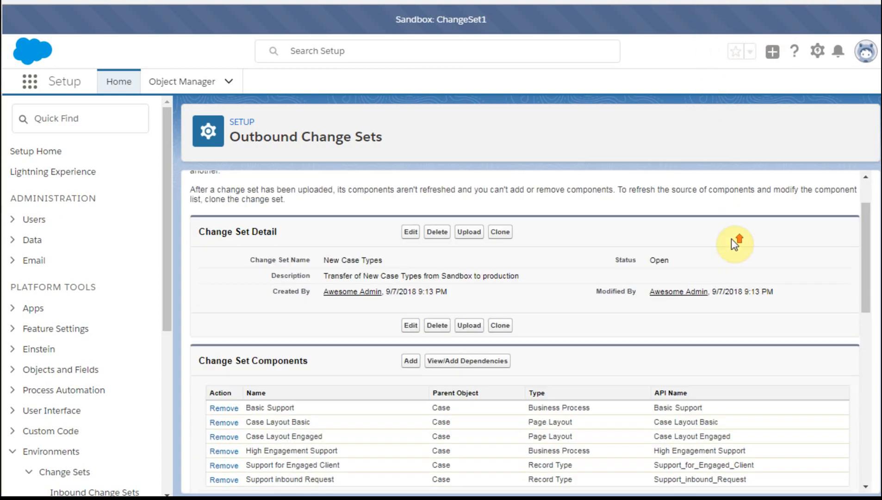
pyautogui.scroll(-3)
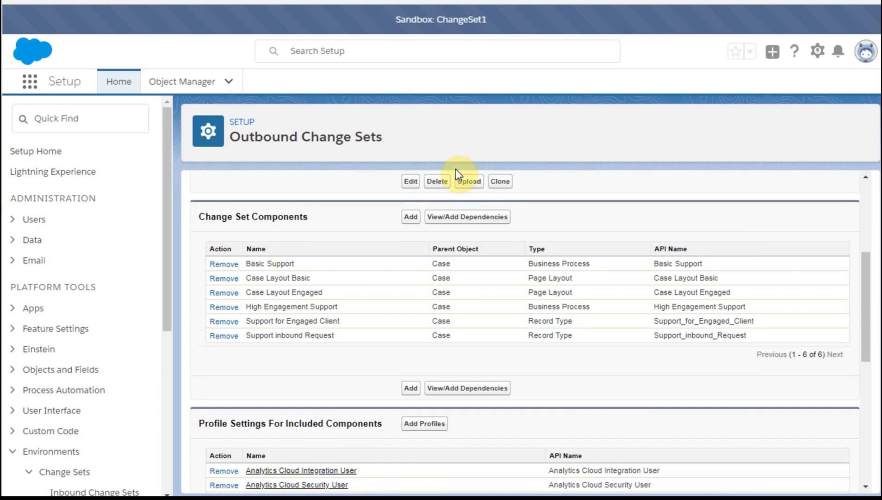